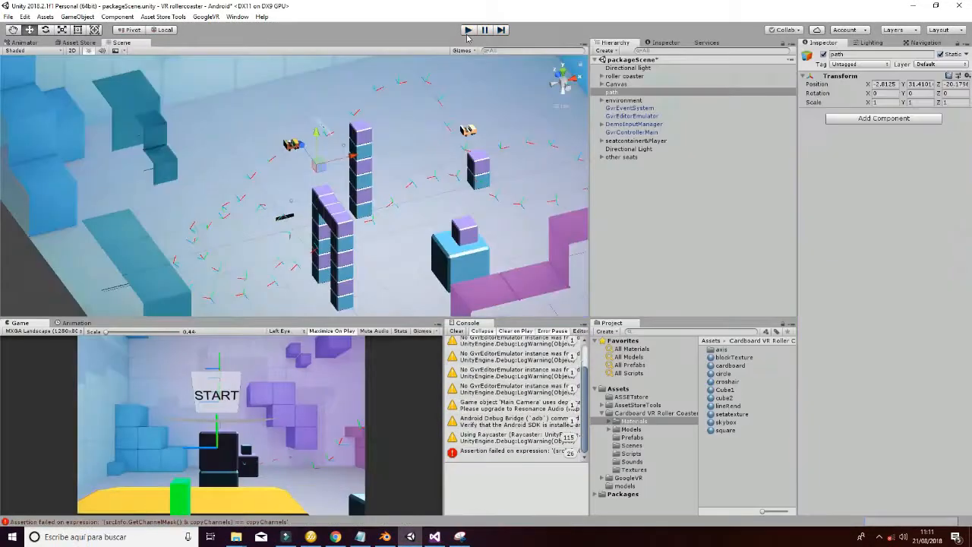
# Enter Play mode so the carts ride along the white roller-coaster tracks
pyautogui.click(456, 331)
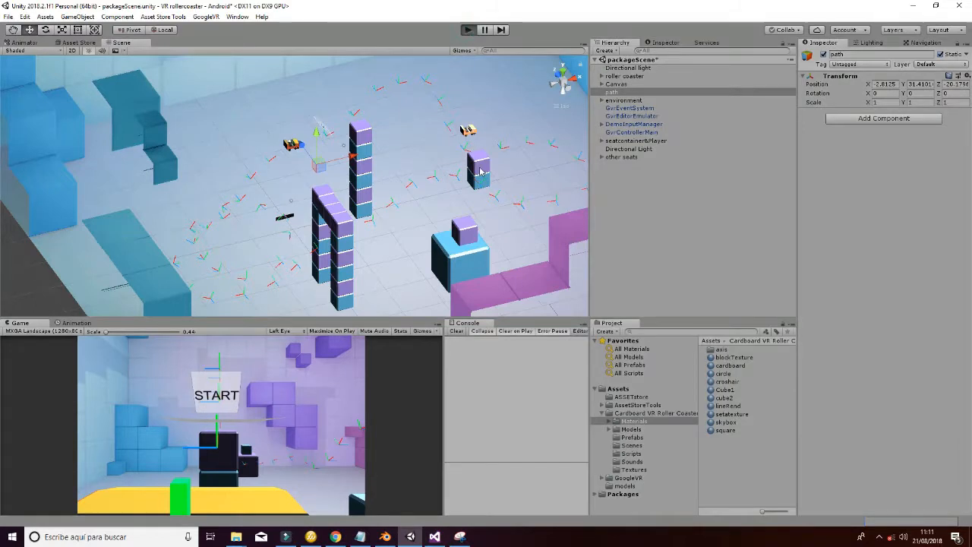
pyautogui.click(468, 31)
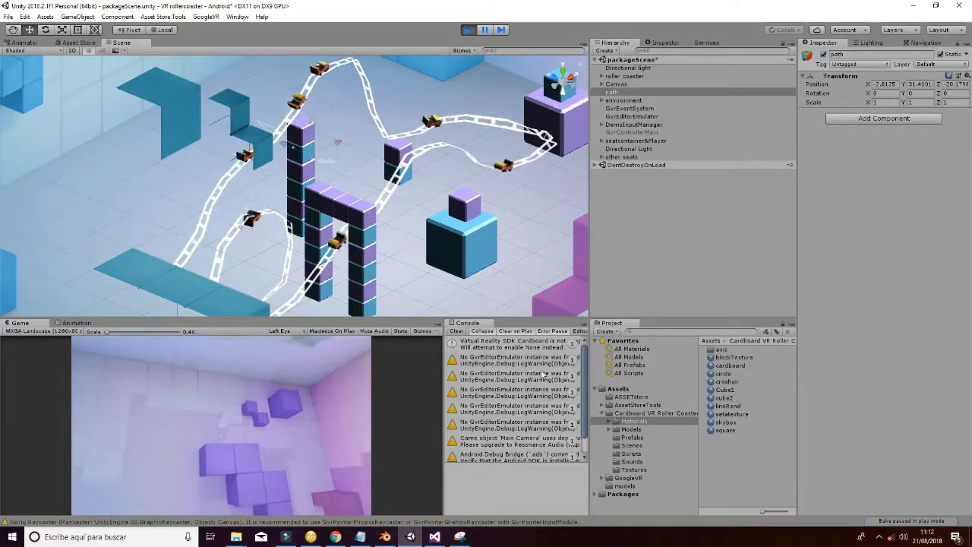
# Highlight the position-difference term in AudioSpeedControl's speed calculation line
pyautogui.click(632, 453)
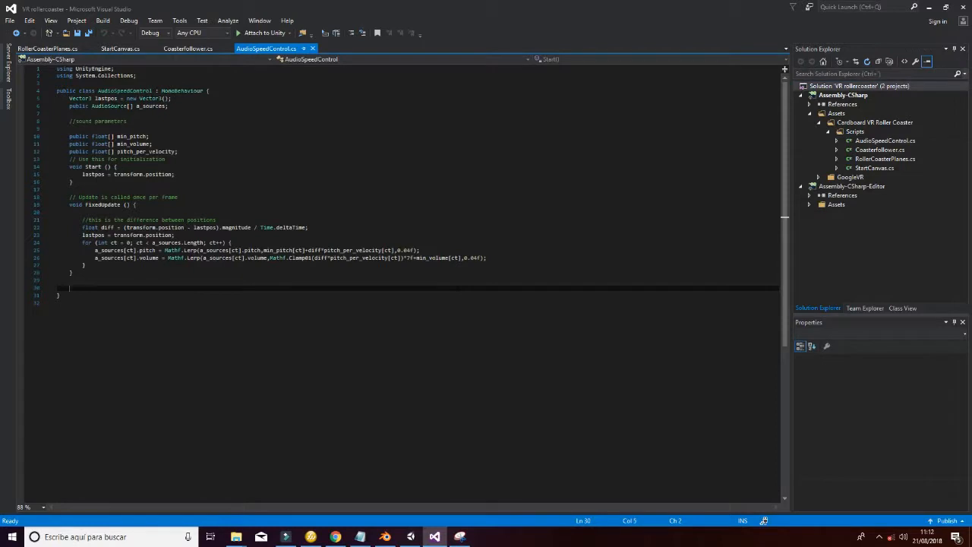
pyautogui.doubleClick(155, 228)
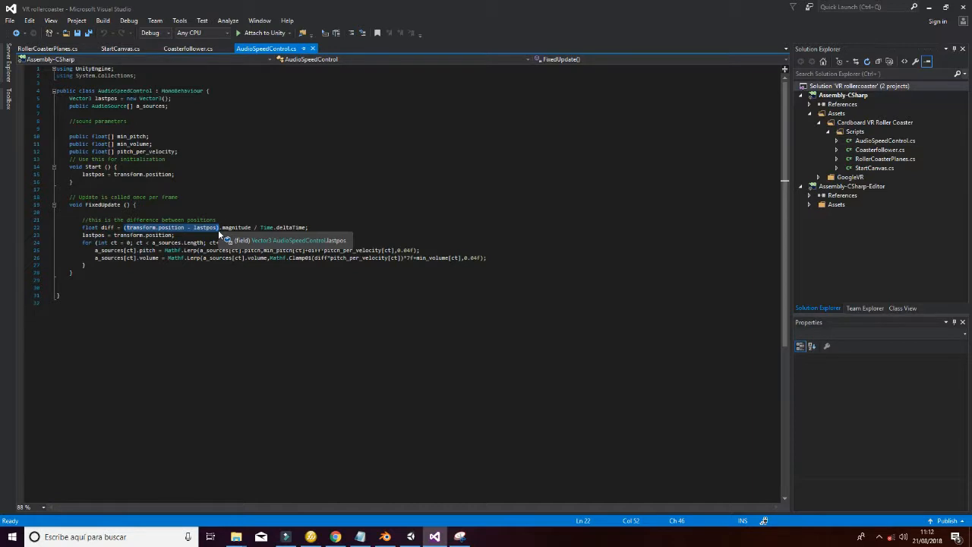
pyautogui.moveTo(403, 516)
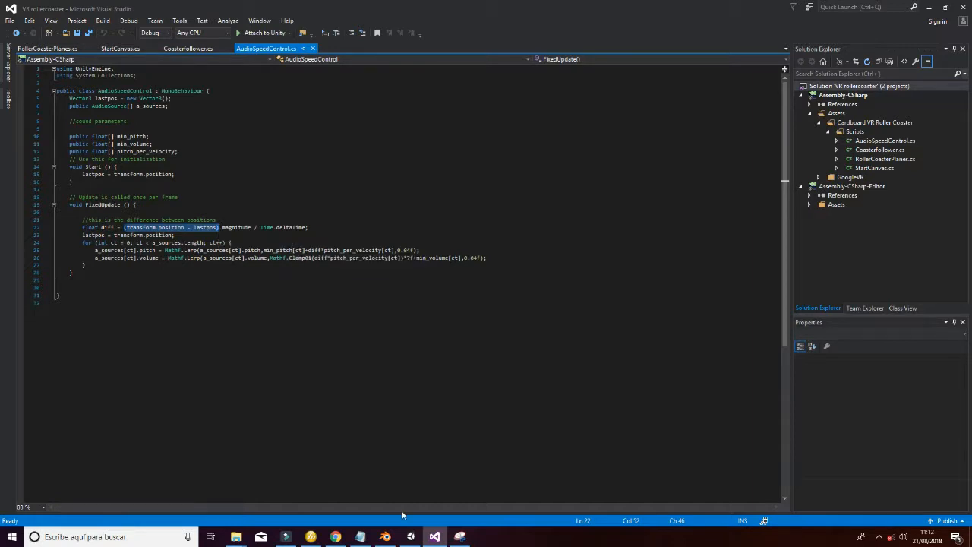